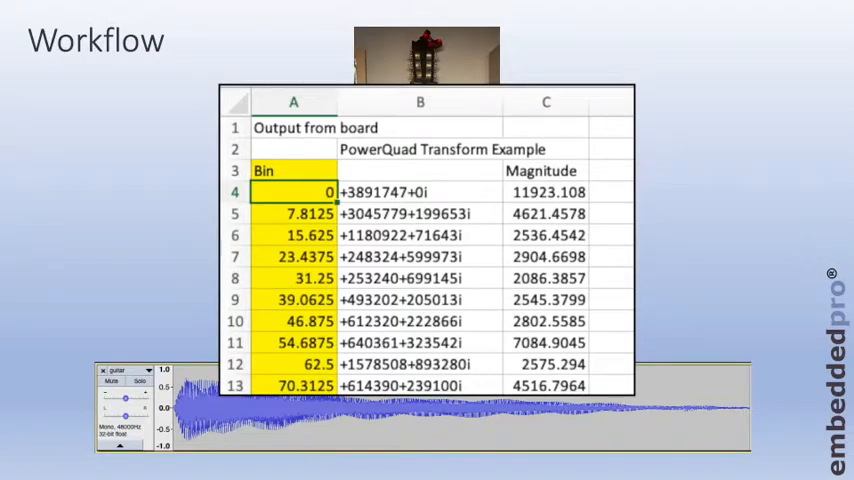
Advance past the Audacity to Excel slide to the PowerQuad RFFT code slide
key(right)
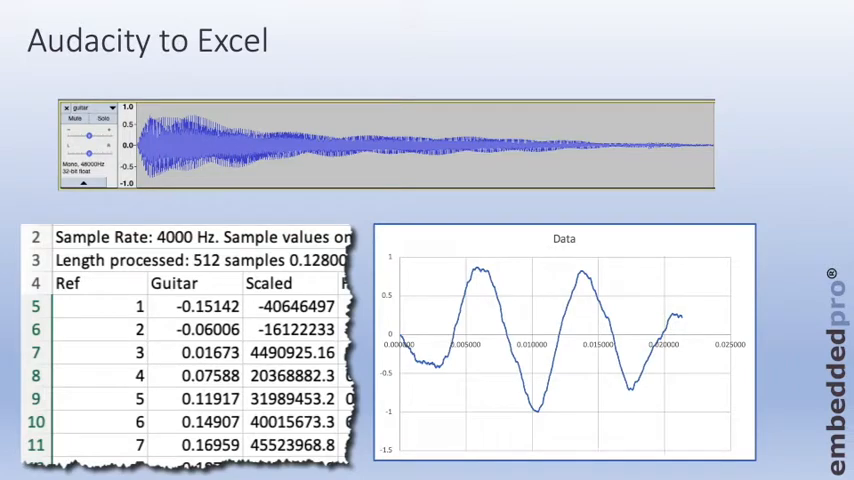
key(right)
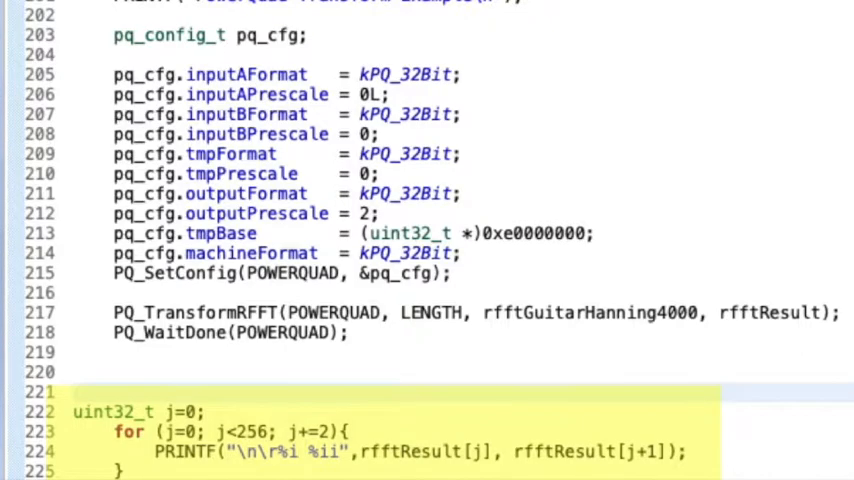
Move on from the highlighted PRINTF loop code to the terminal output of RFFT results
click(452, 17)
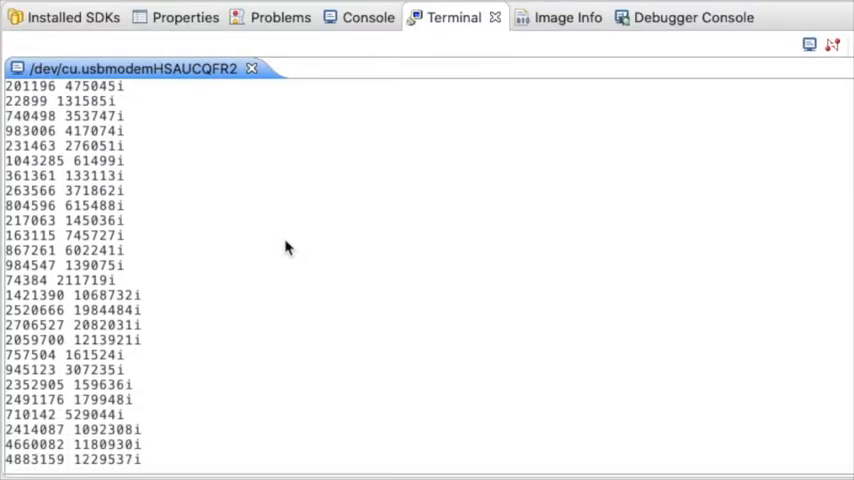
scroll(down, 3)
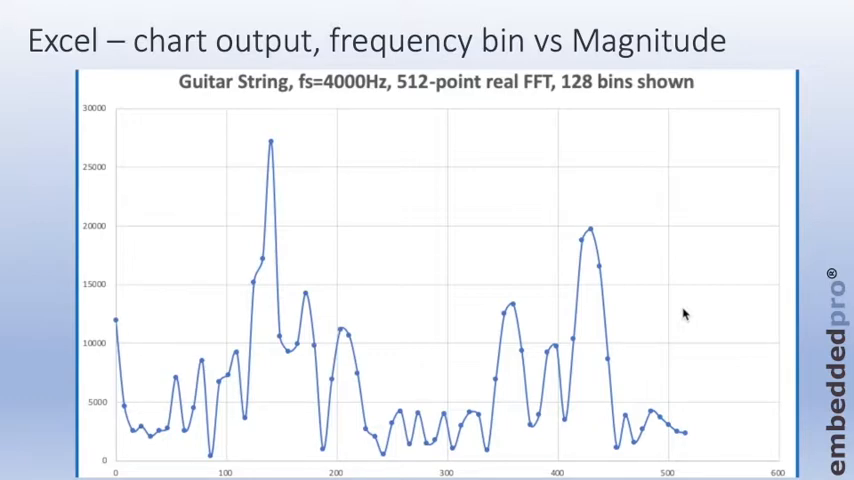
mouse_move(272, 143)
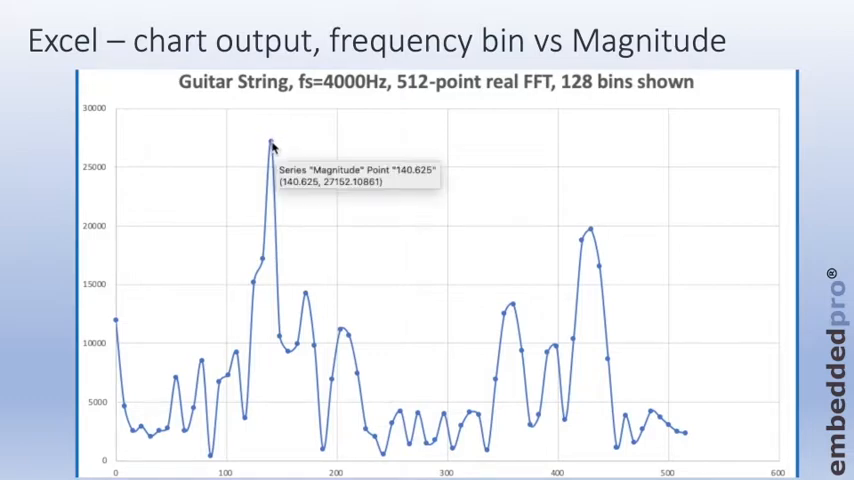